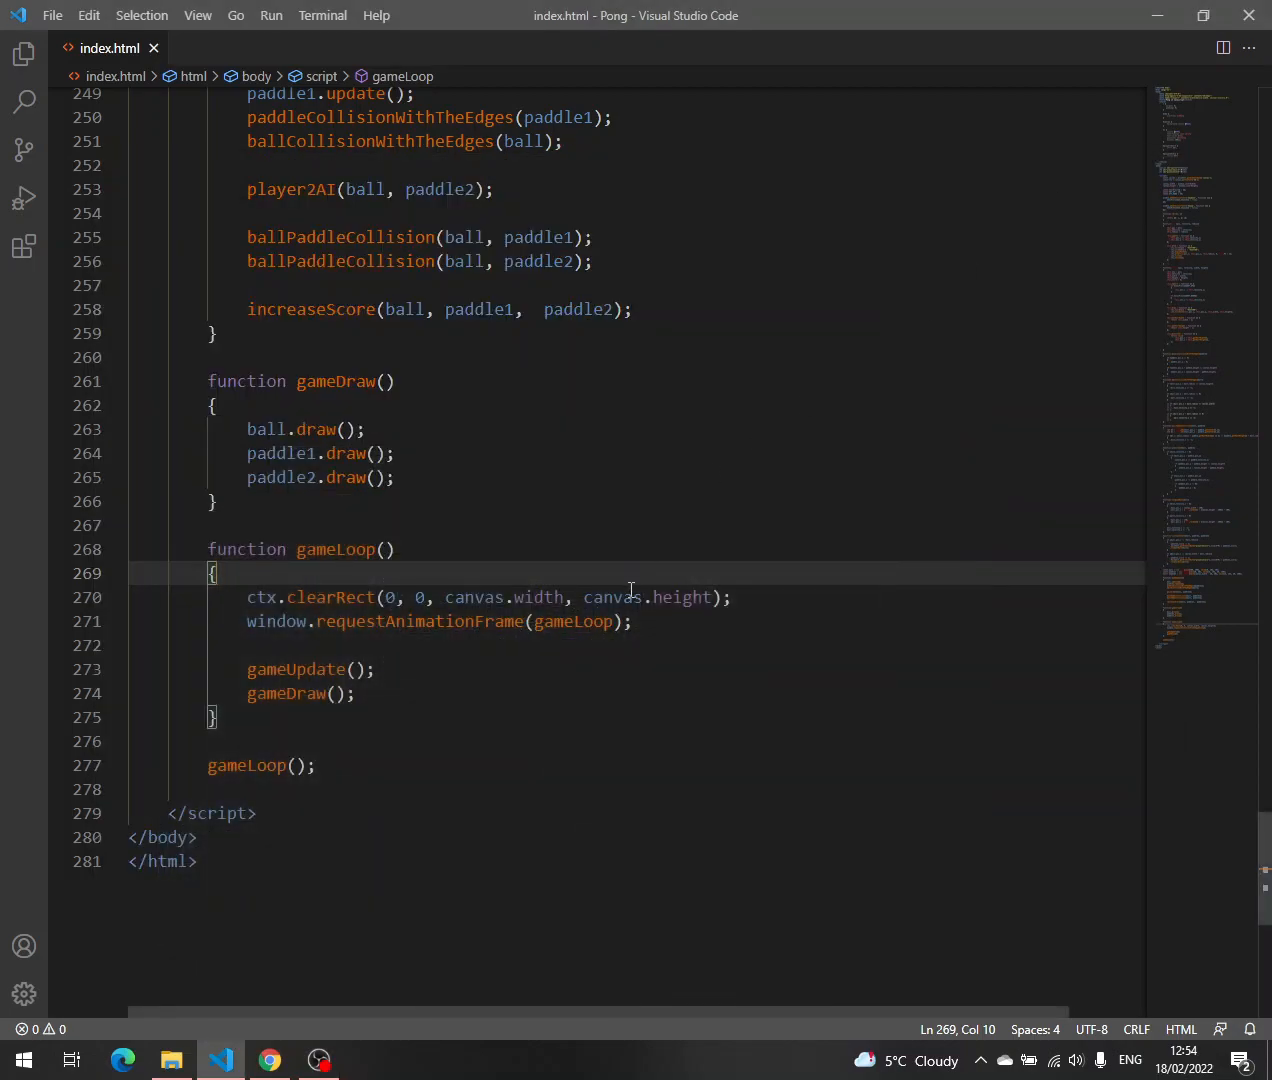
pyautogui.moveTo(481, 653)
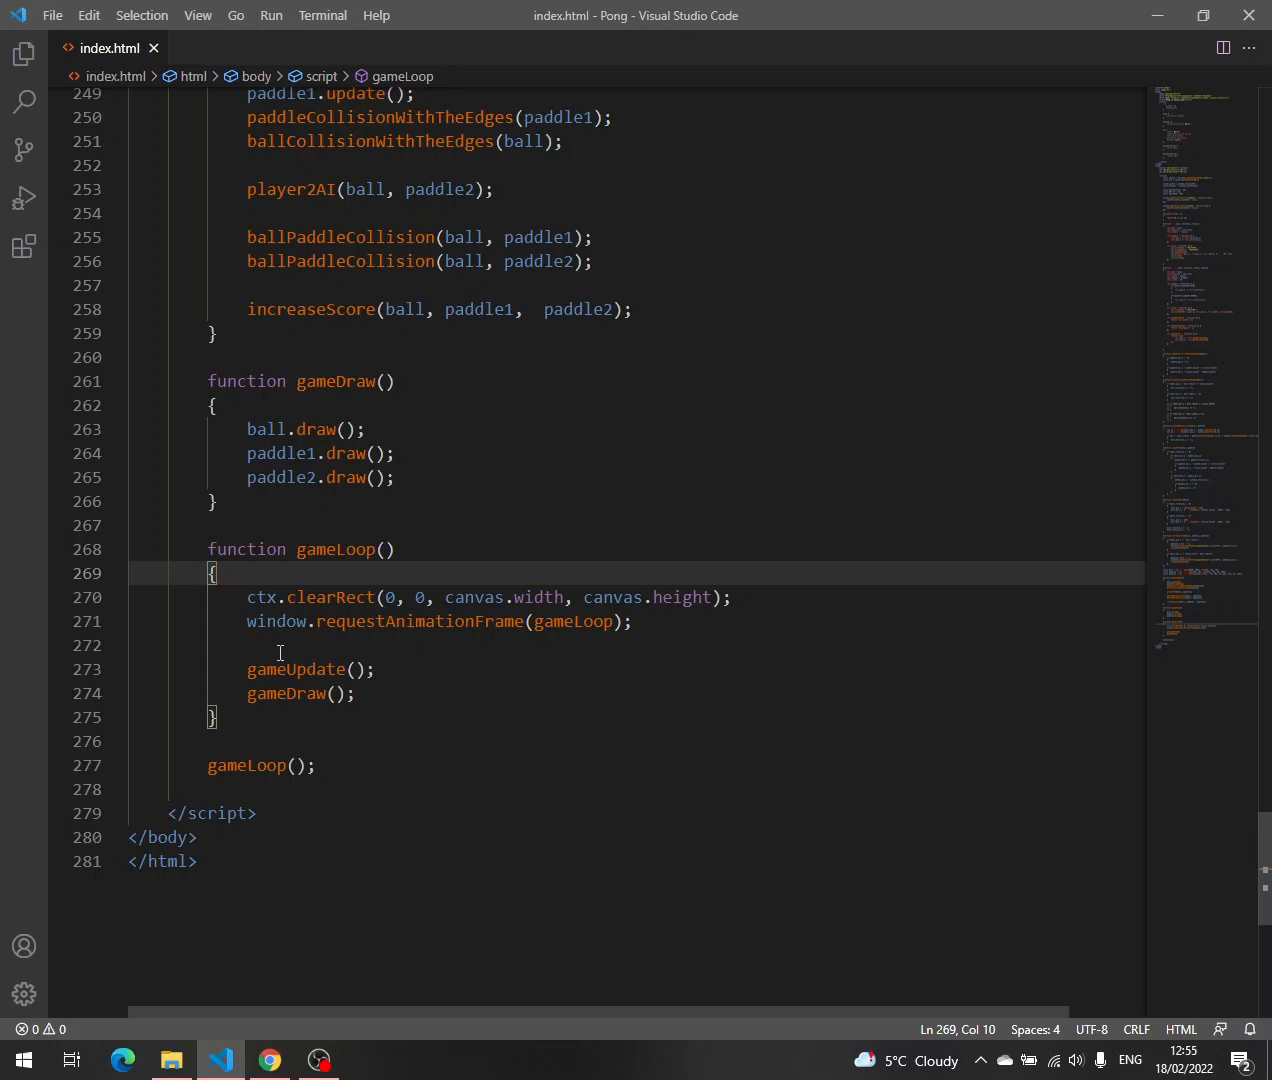
# Delete the background-color declaration inside the #canvas style rule of index.html
pyautogui.click(247, 597)
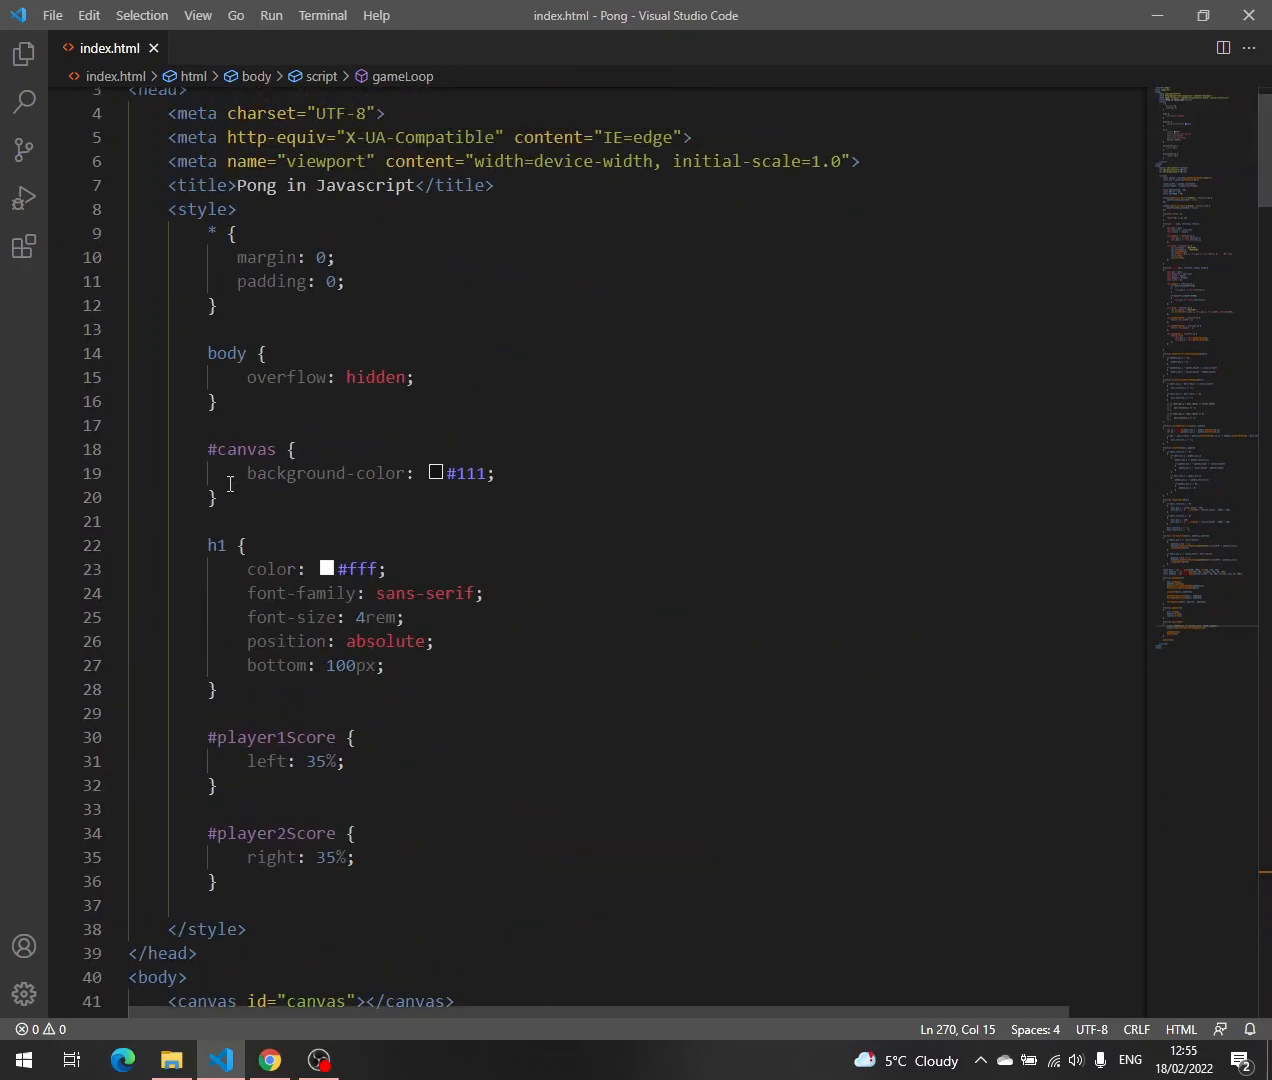
pyautogui.click(493, 473)
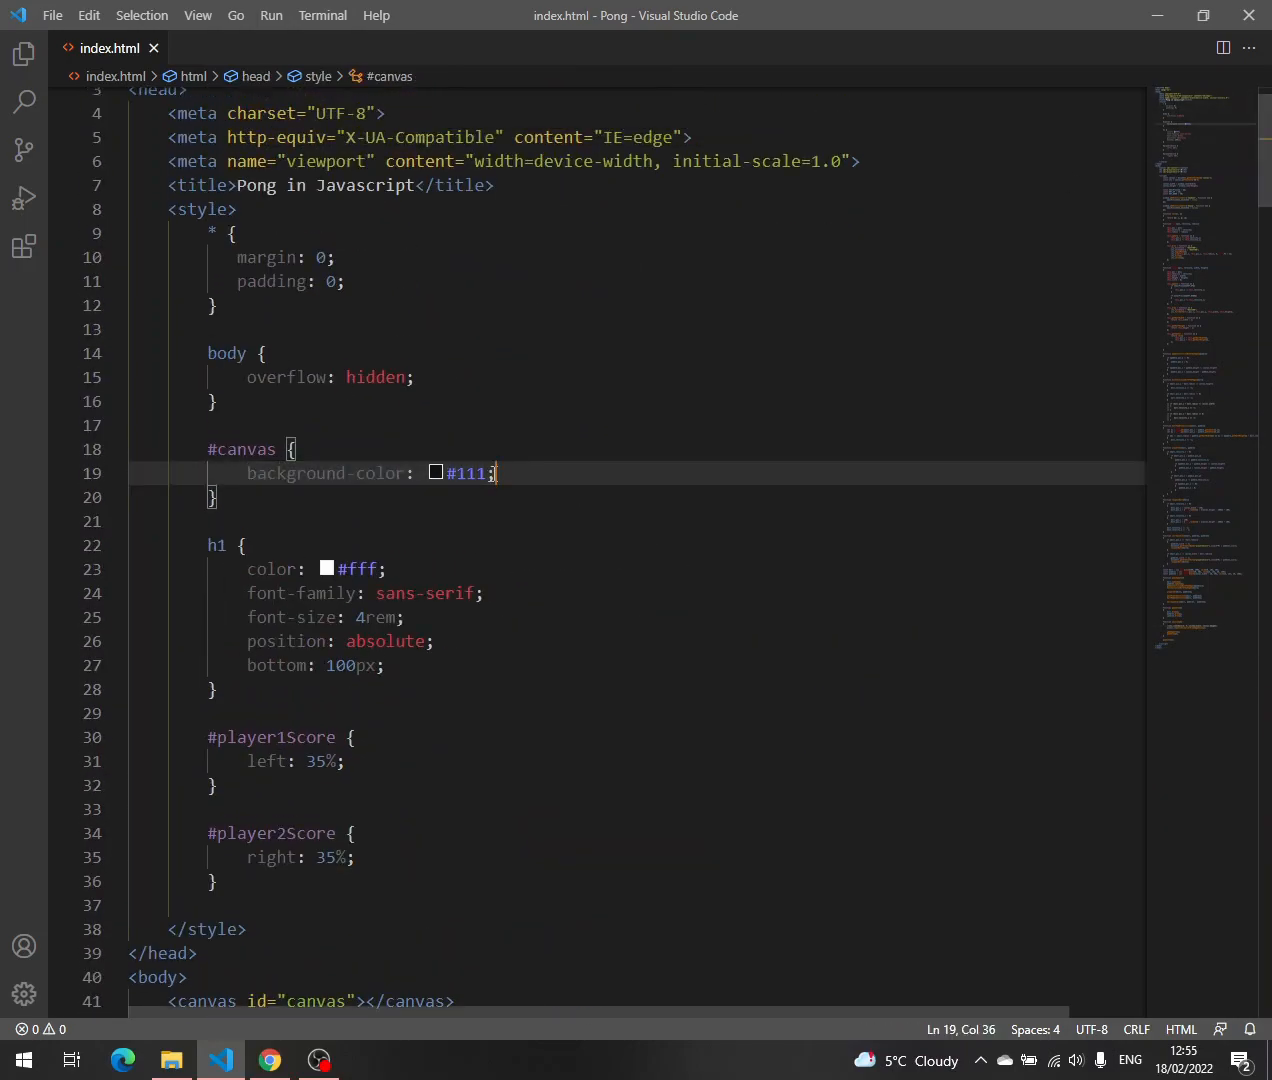
pyautogui.press('Backspace')
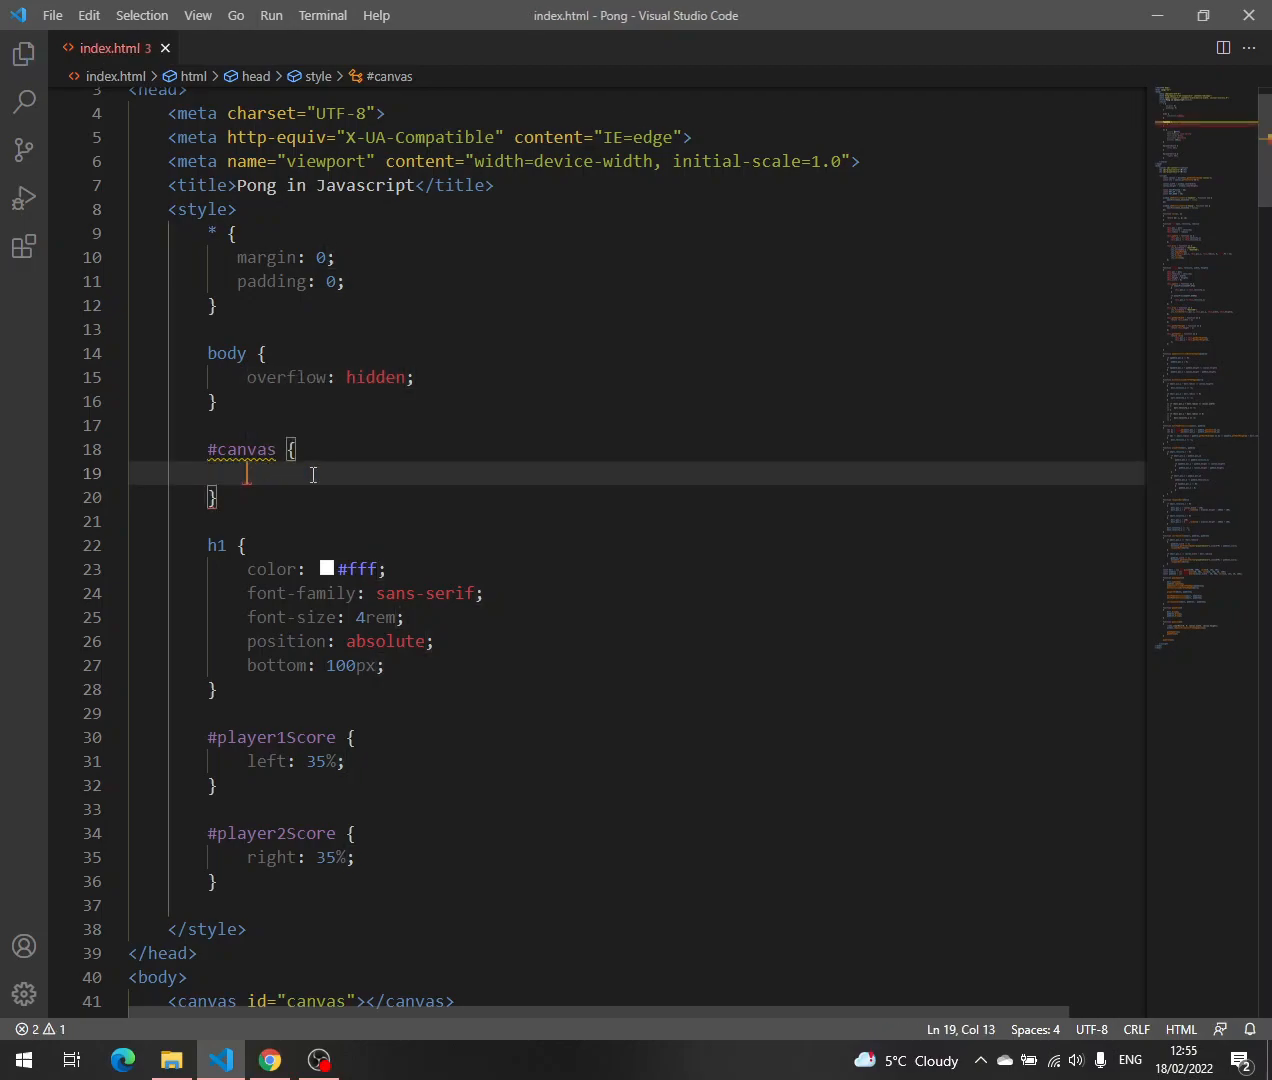
# In gameLoop, add ctx.fillStyle = "rgba(0, 0, 0, 0.2)" followed by a new empty line
pyautogui.scroll(-3)
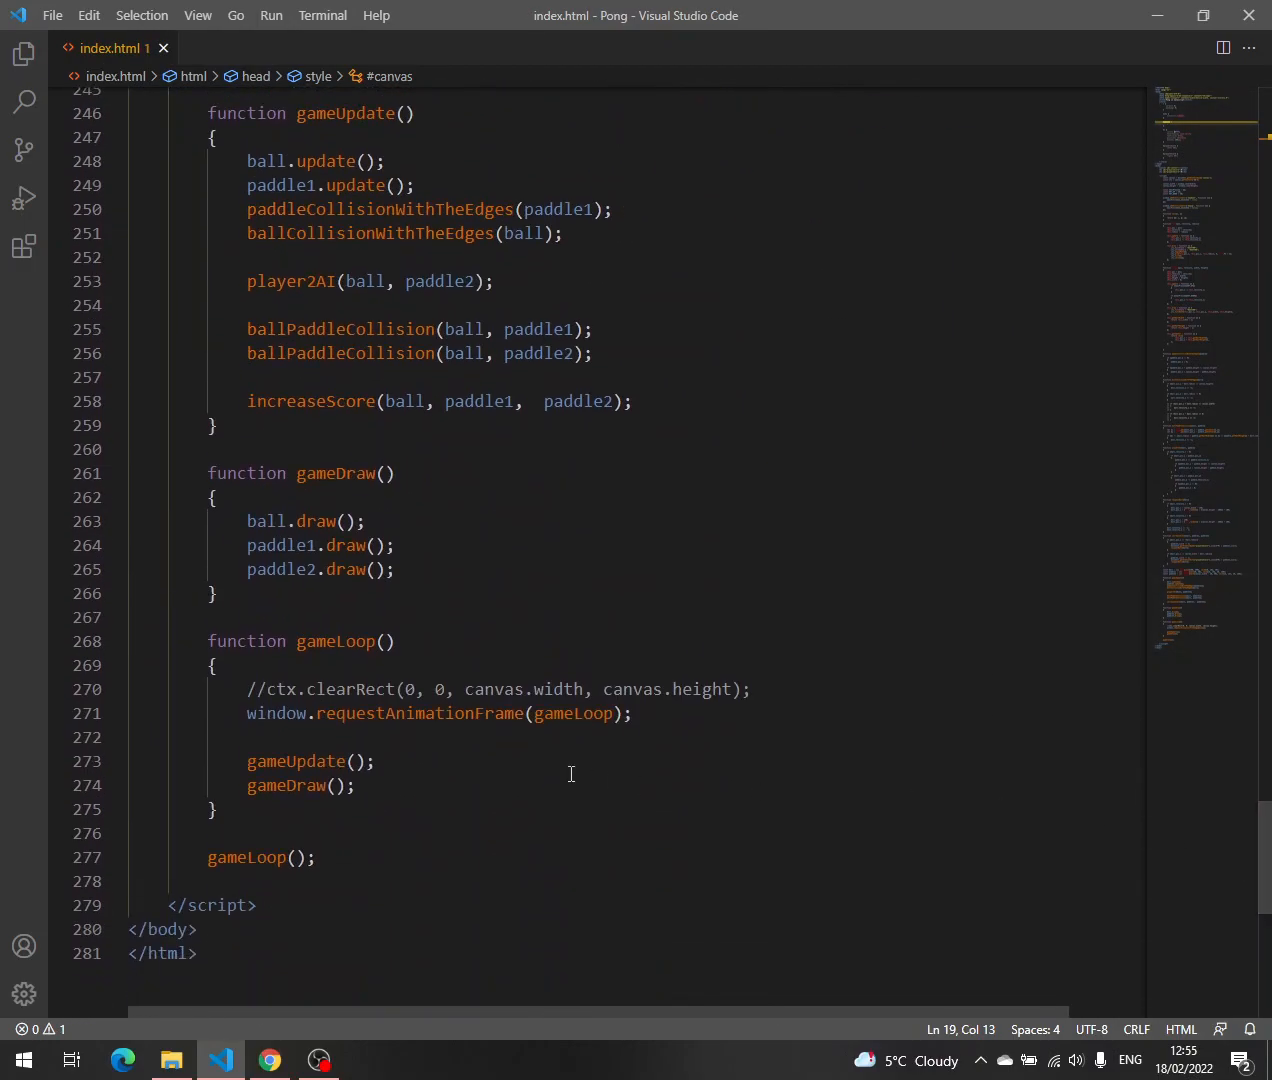
pyautogui.write('ct')
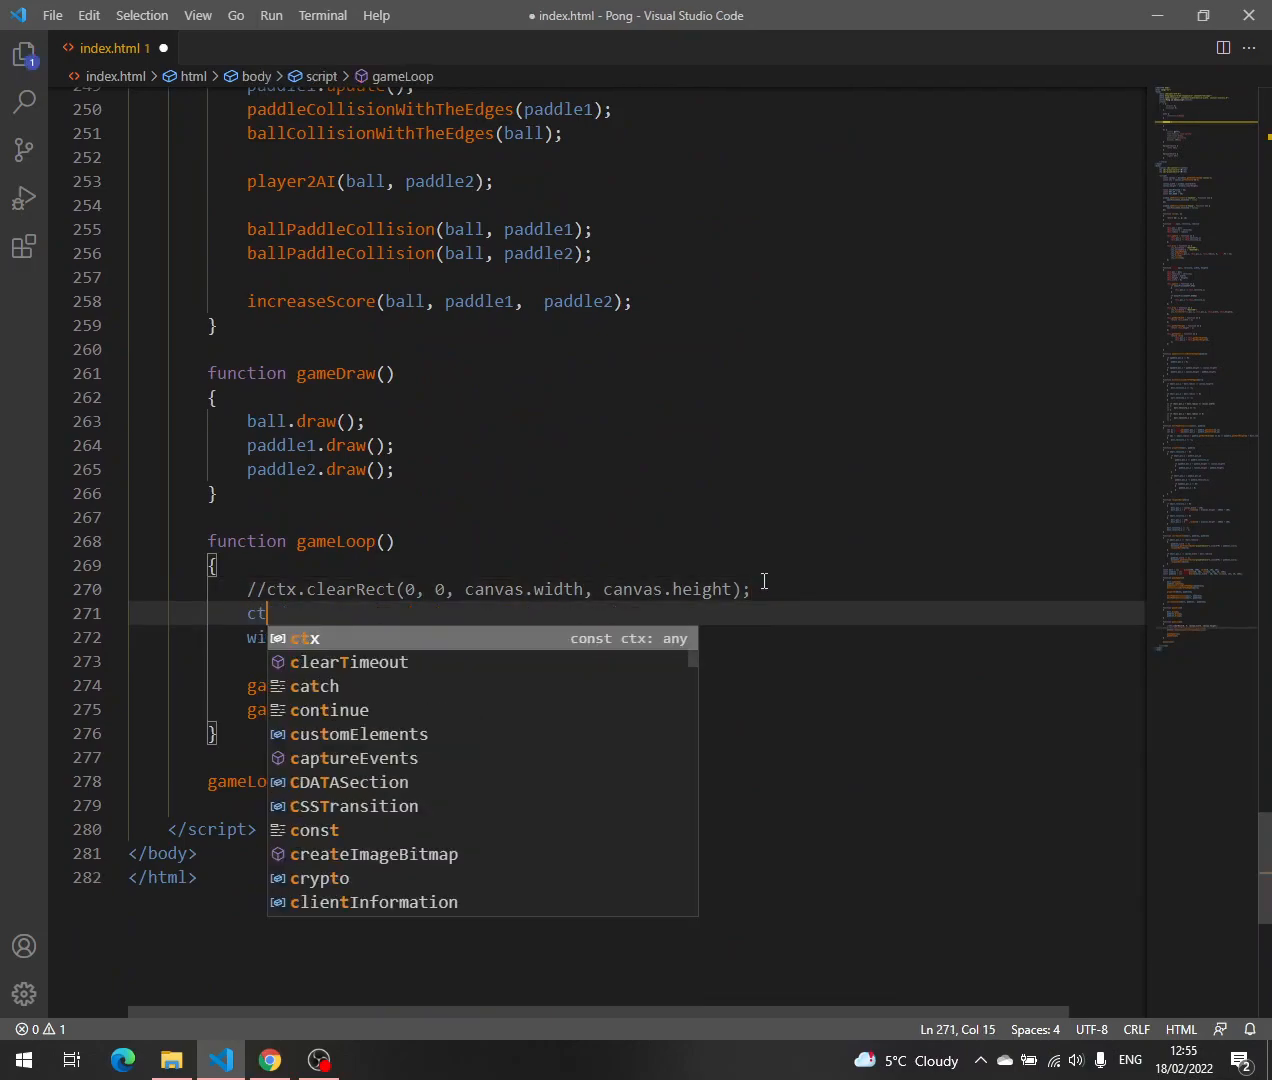
pyautogui.write('x.fillStyle')
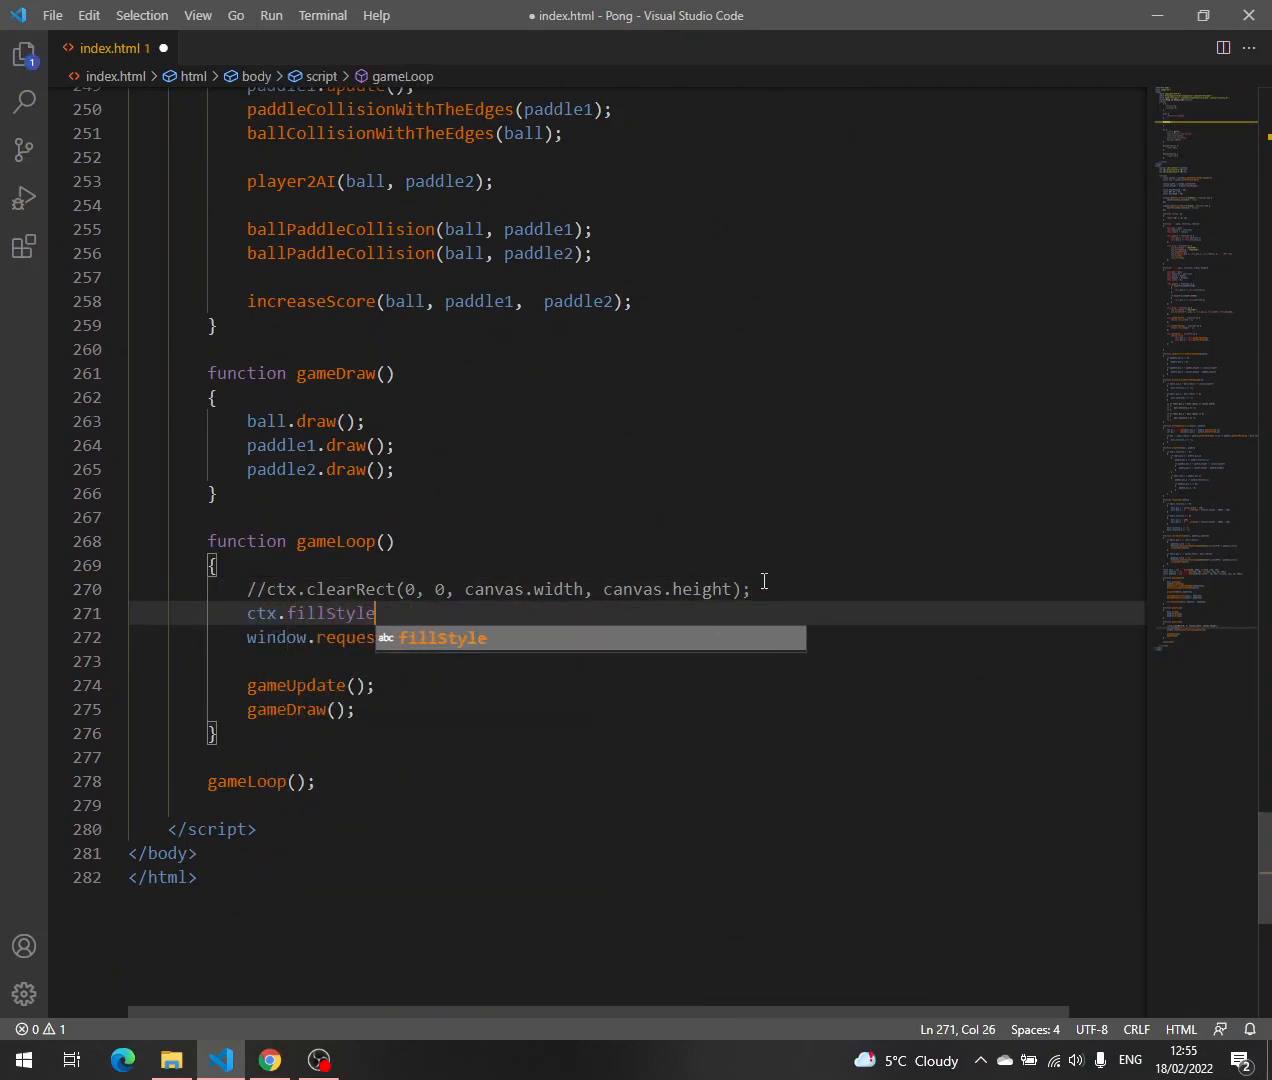
pyautogui.write('= ""')
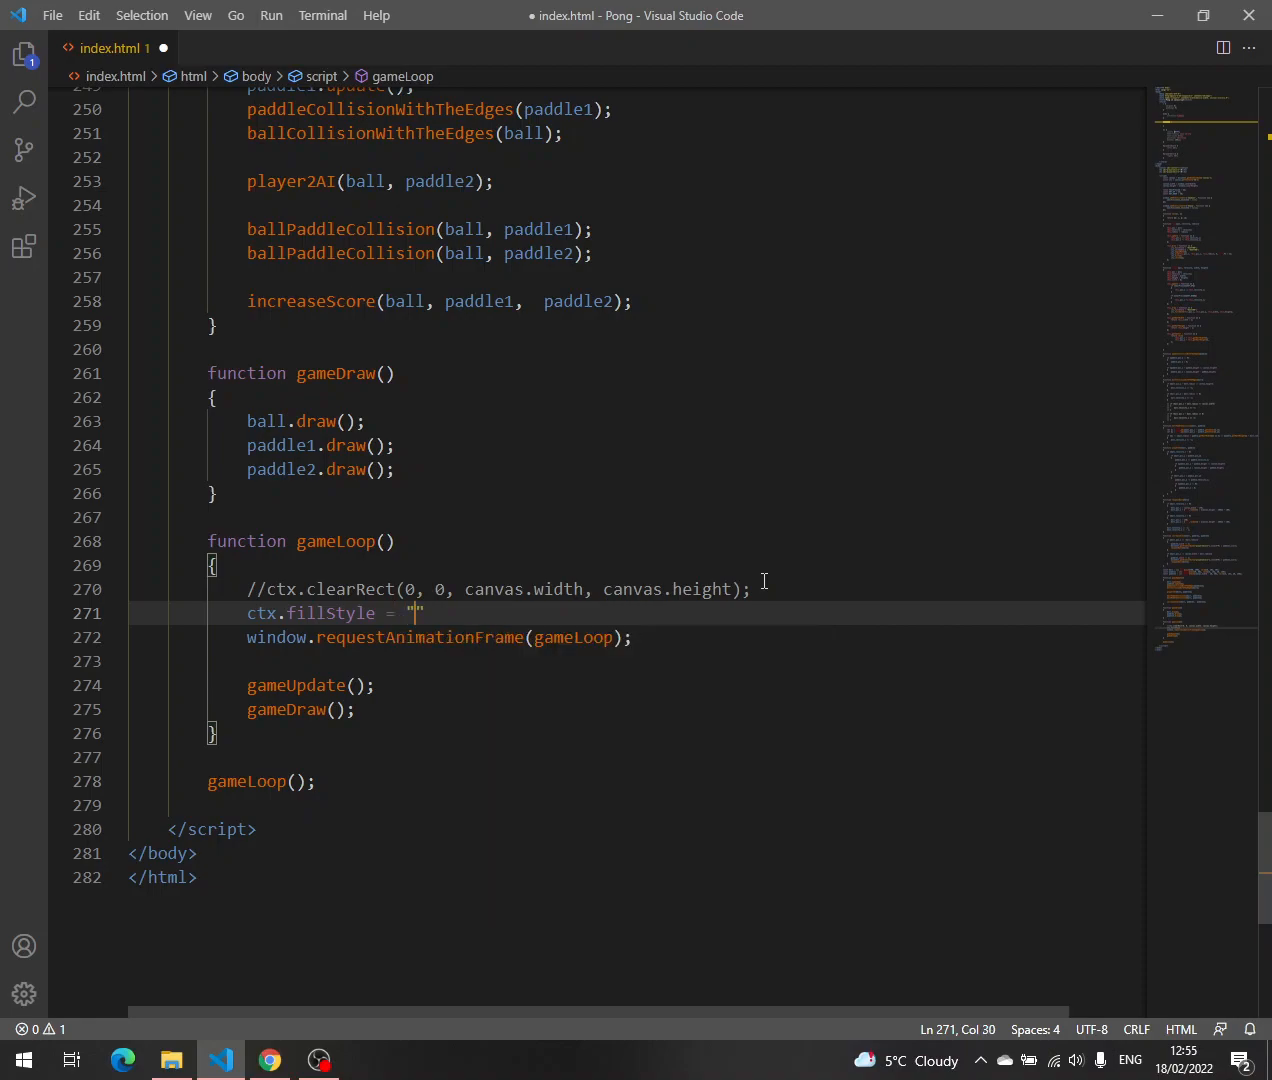
pyautogui.write('rgba()')
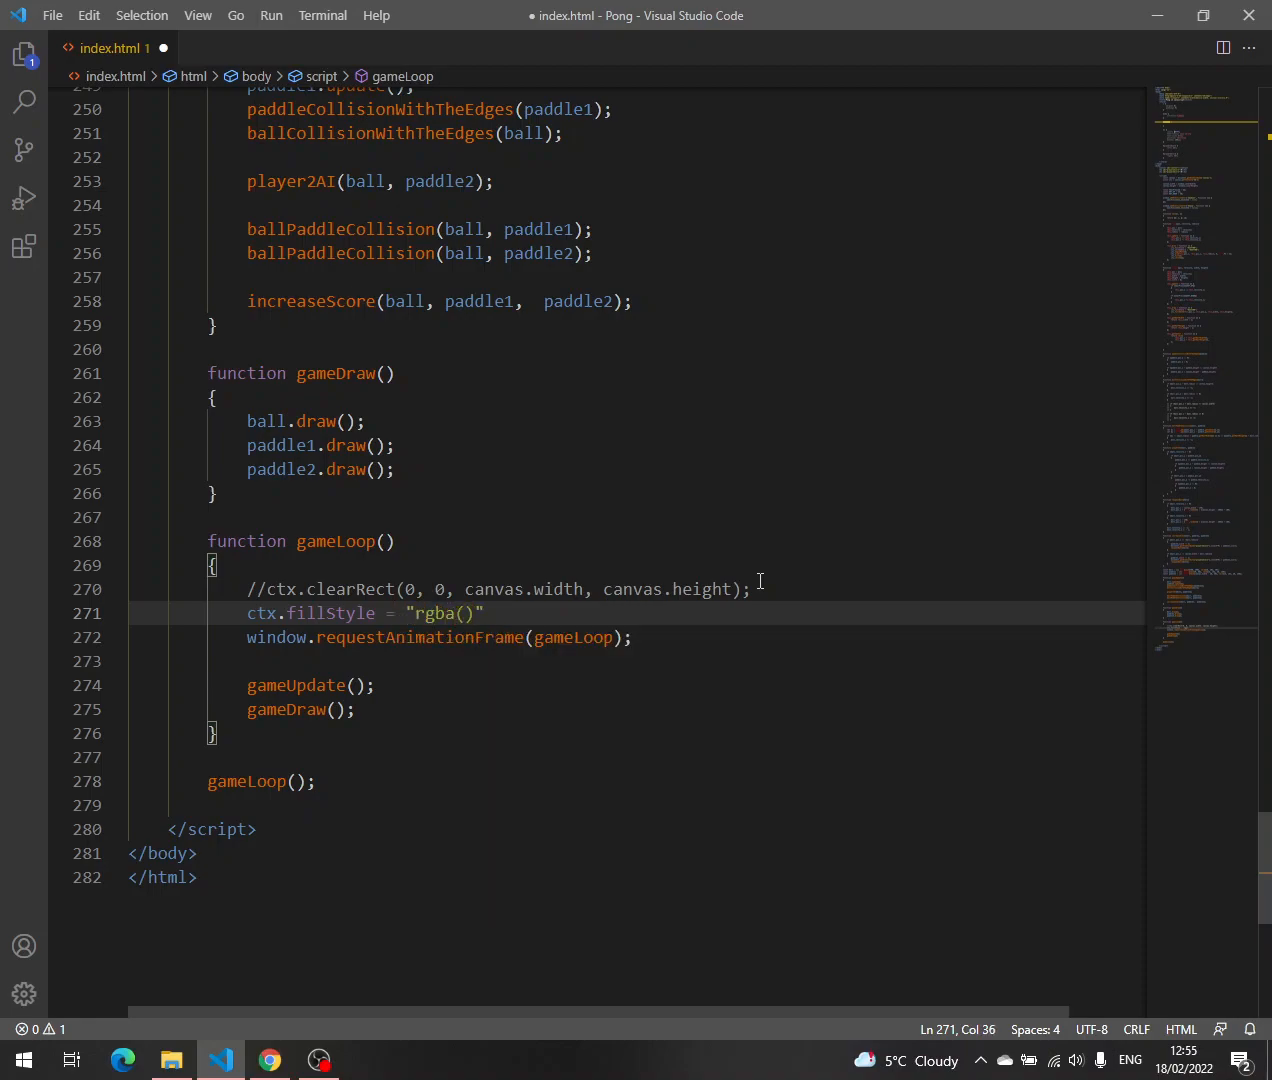
pyautogui.write('0, 0, 0,')
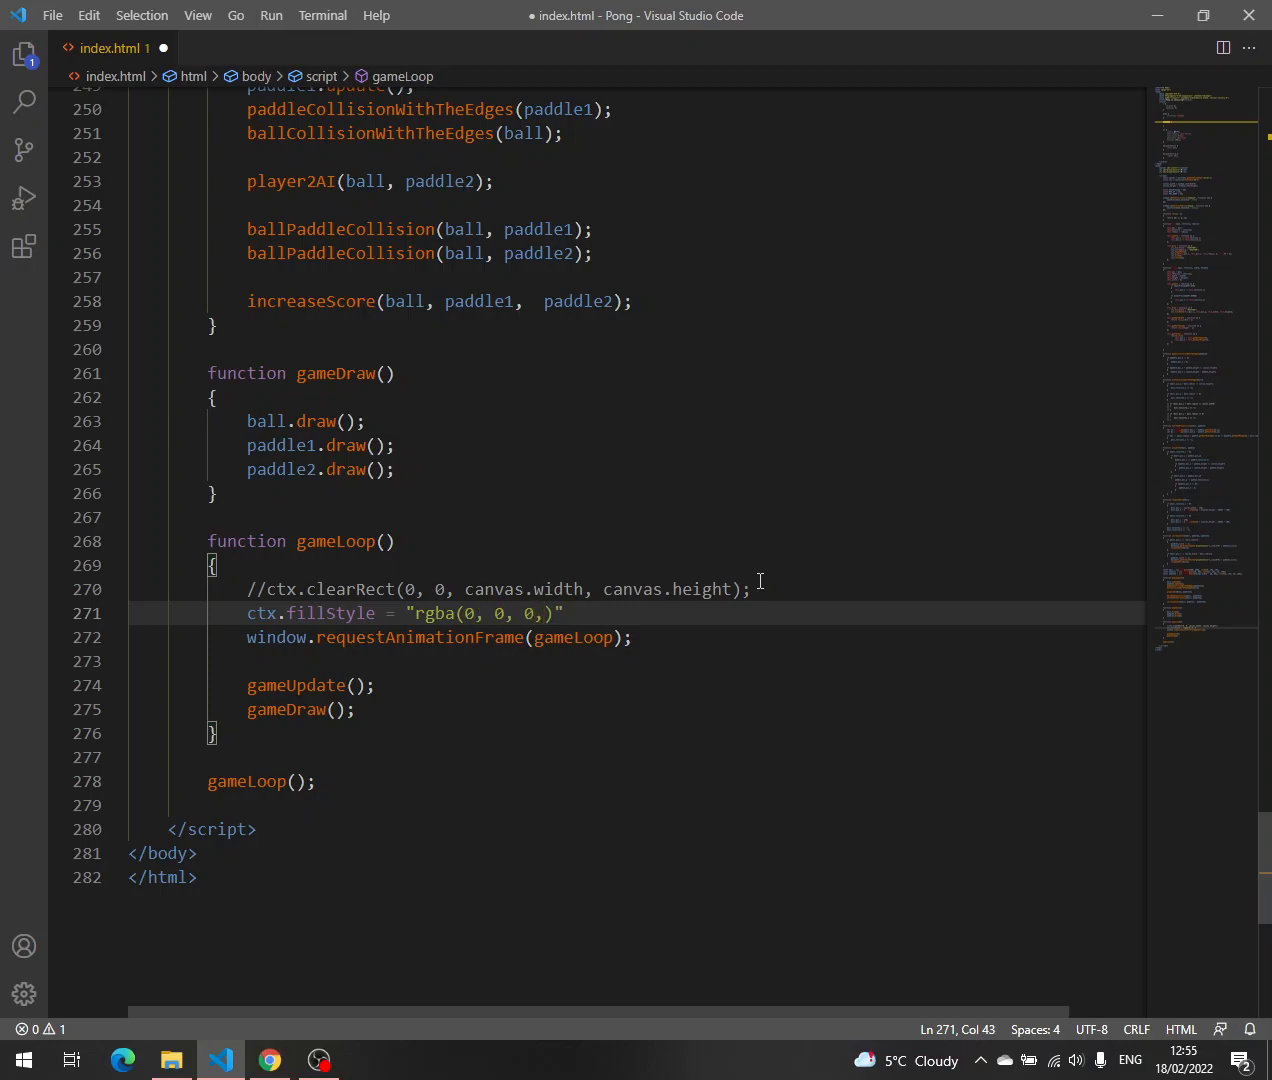
pyautogui.write('0.2)')
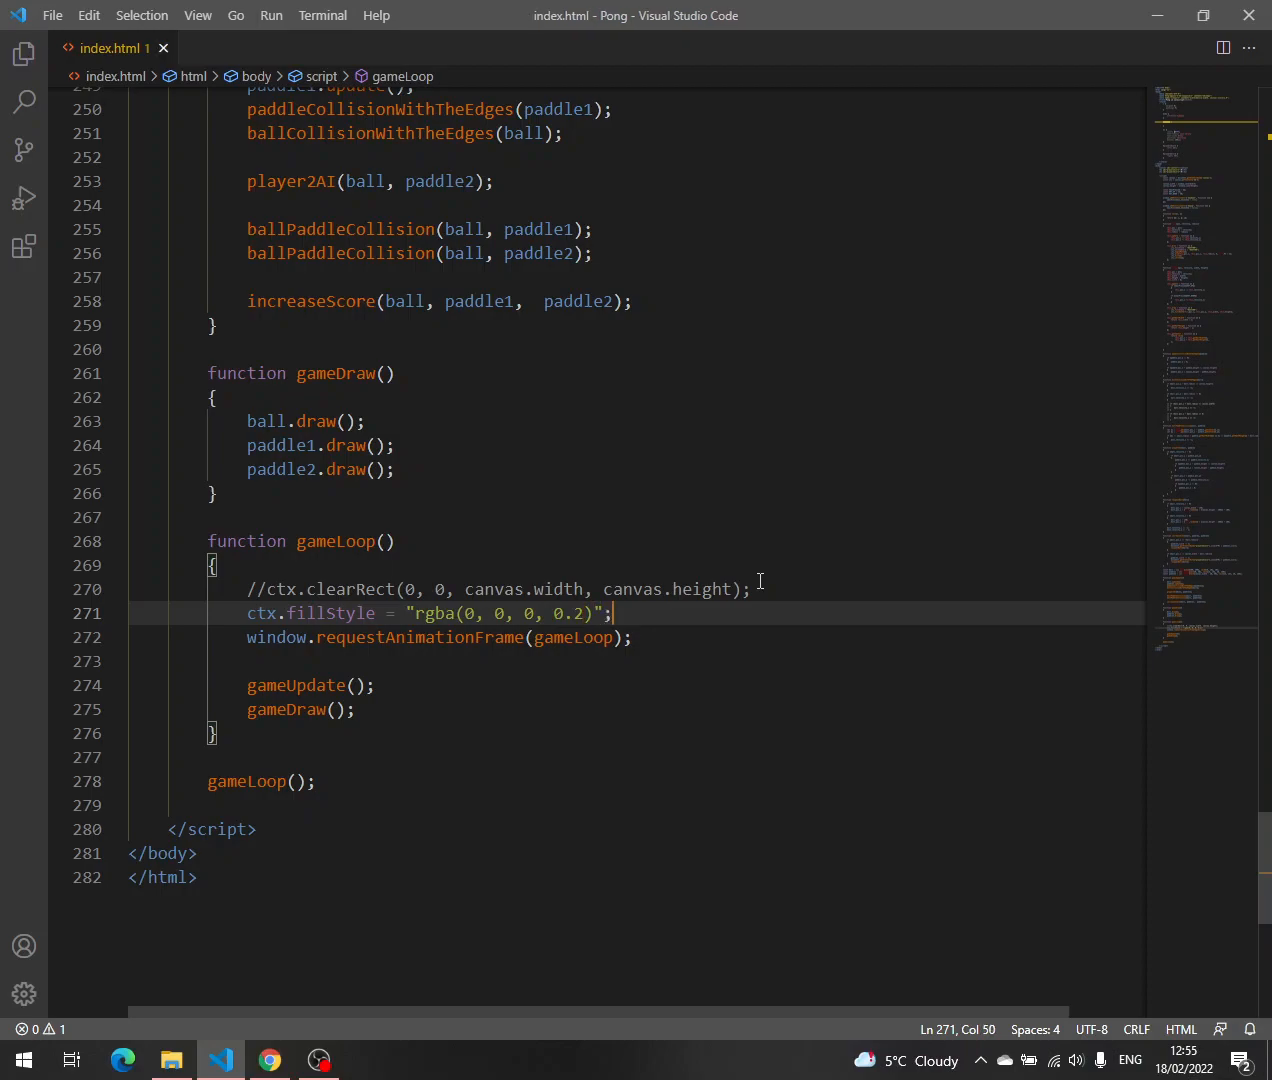
pyautogui.press('Enter')
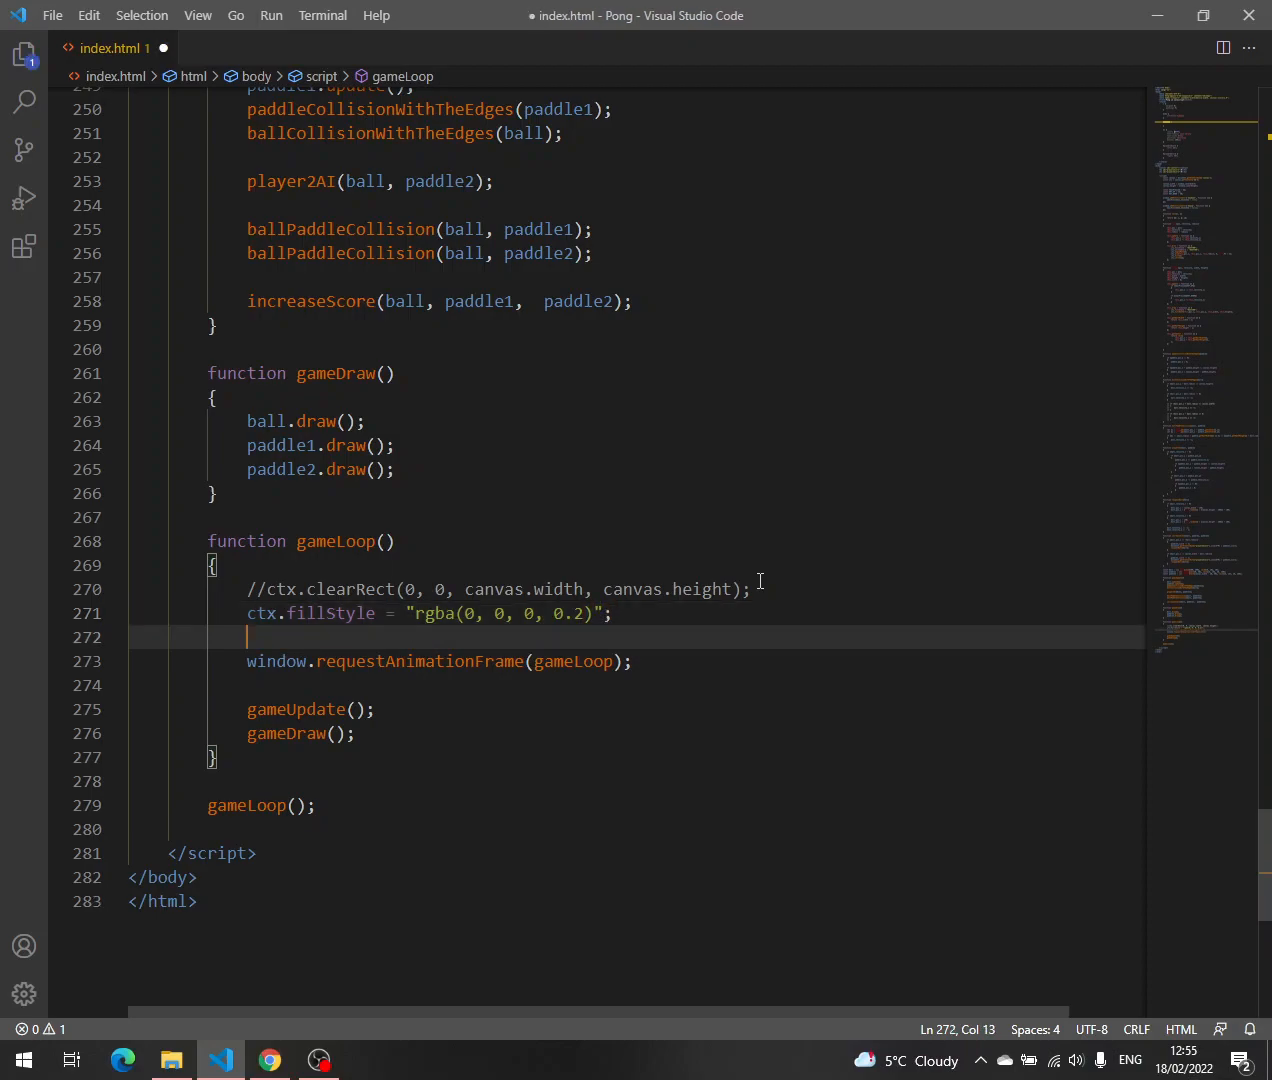
# Write ctx.fillRect(0, 0, canvas.width, canvas.height) on the new gameLoop line
pyautogui.write('ctx.')
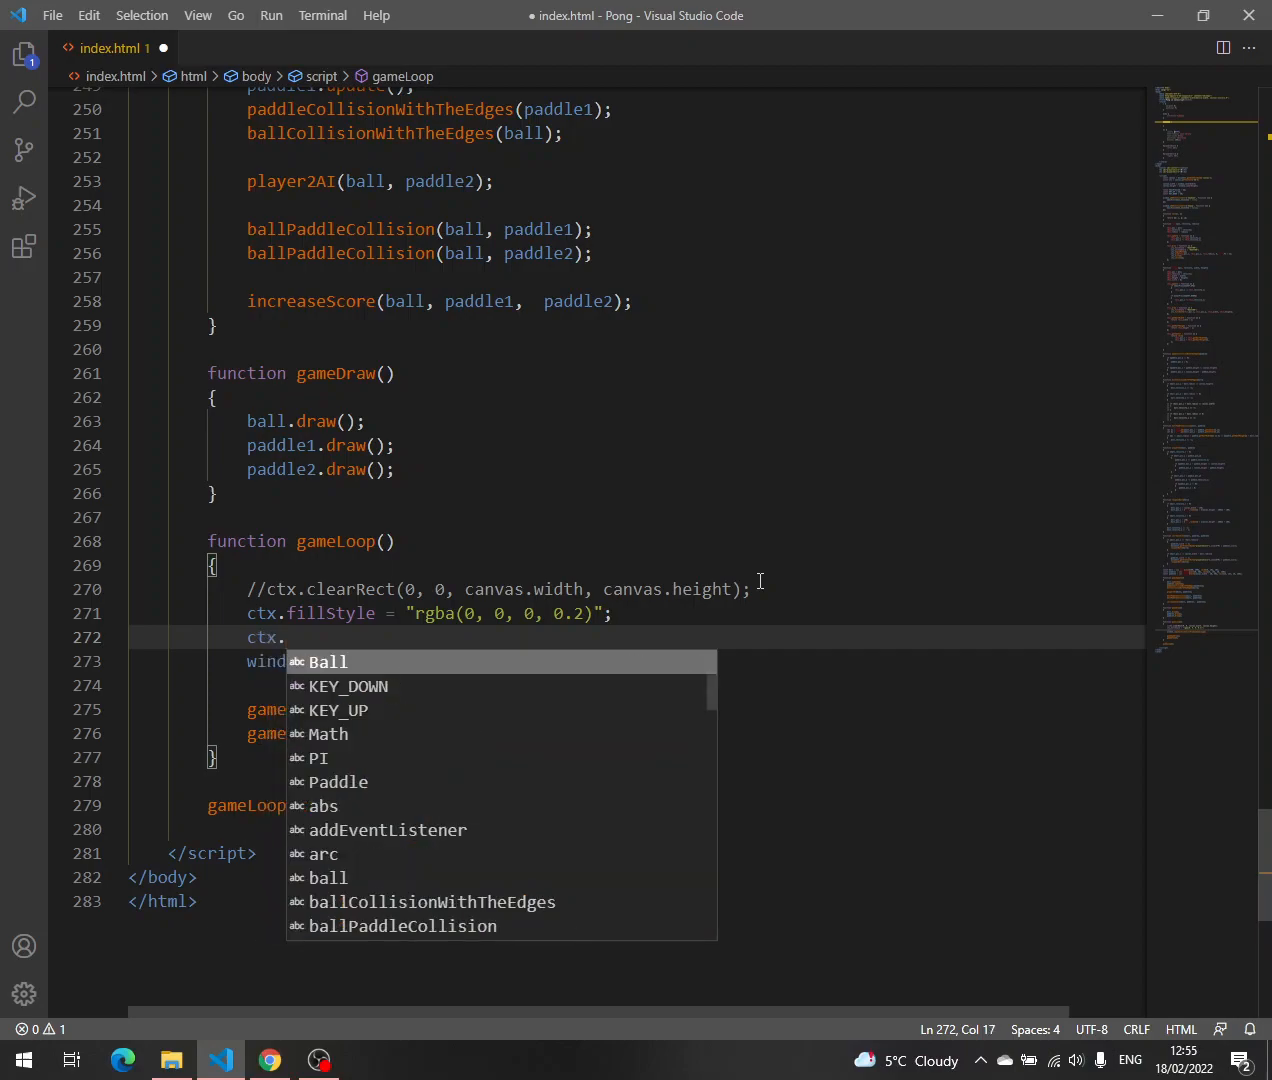
pyautogui.write('fillRect();')
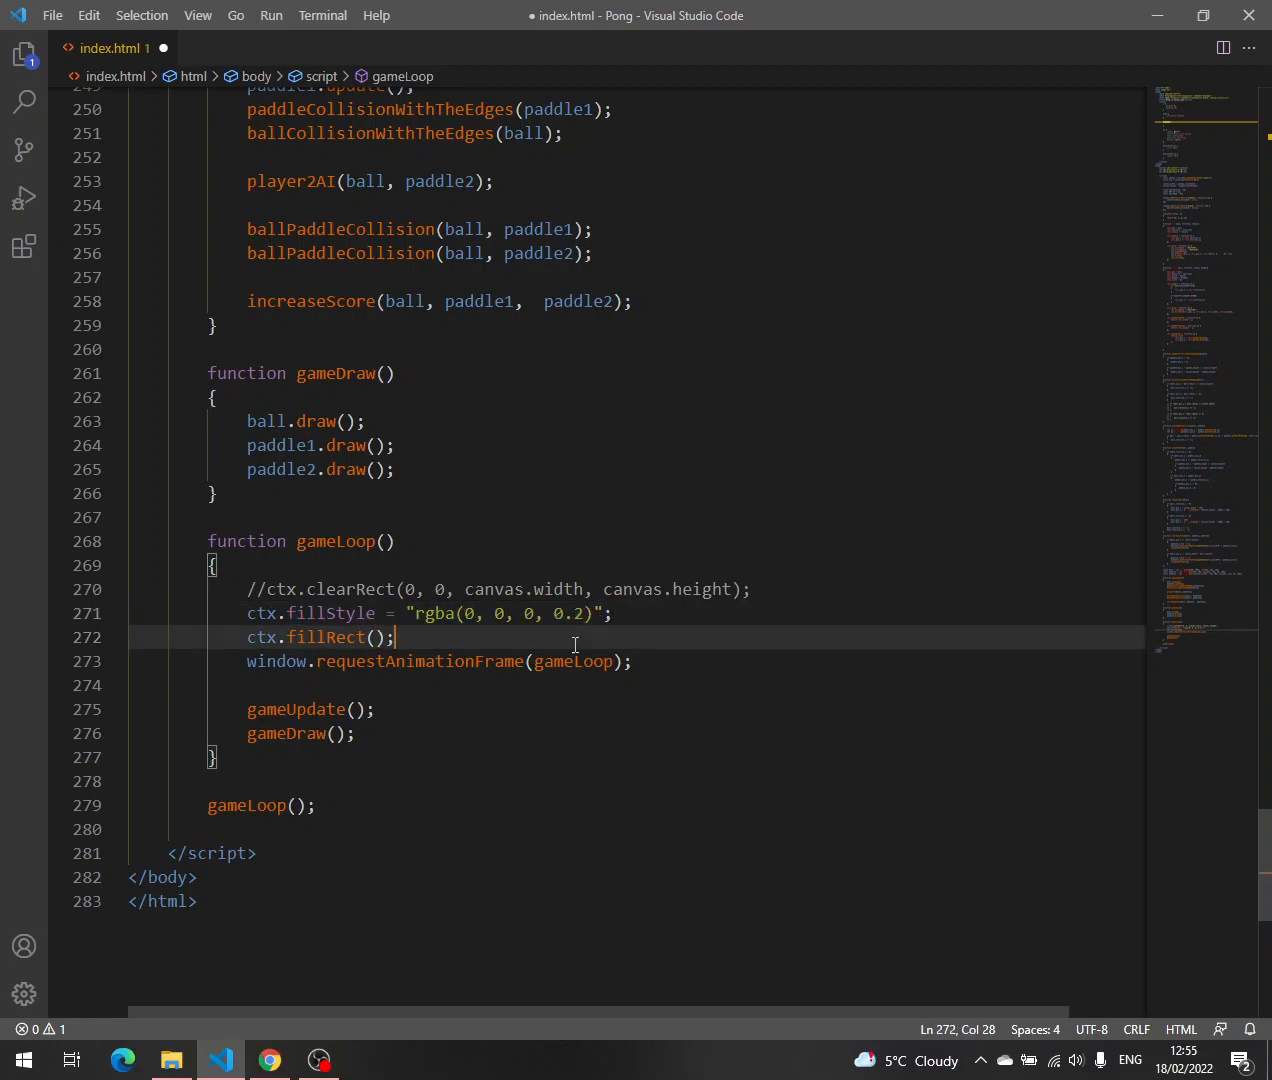
pyautogui.click(630, 613)
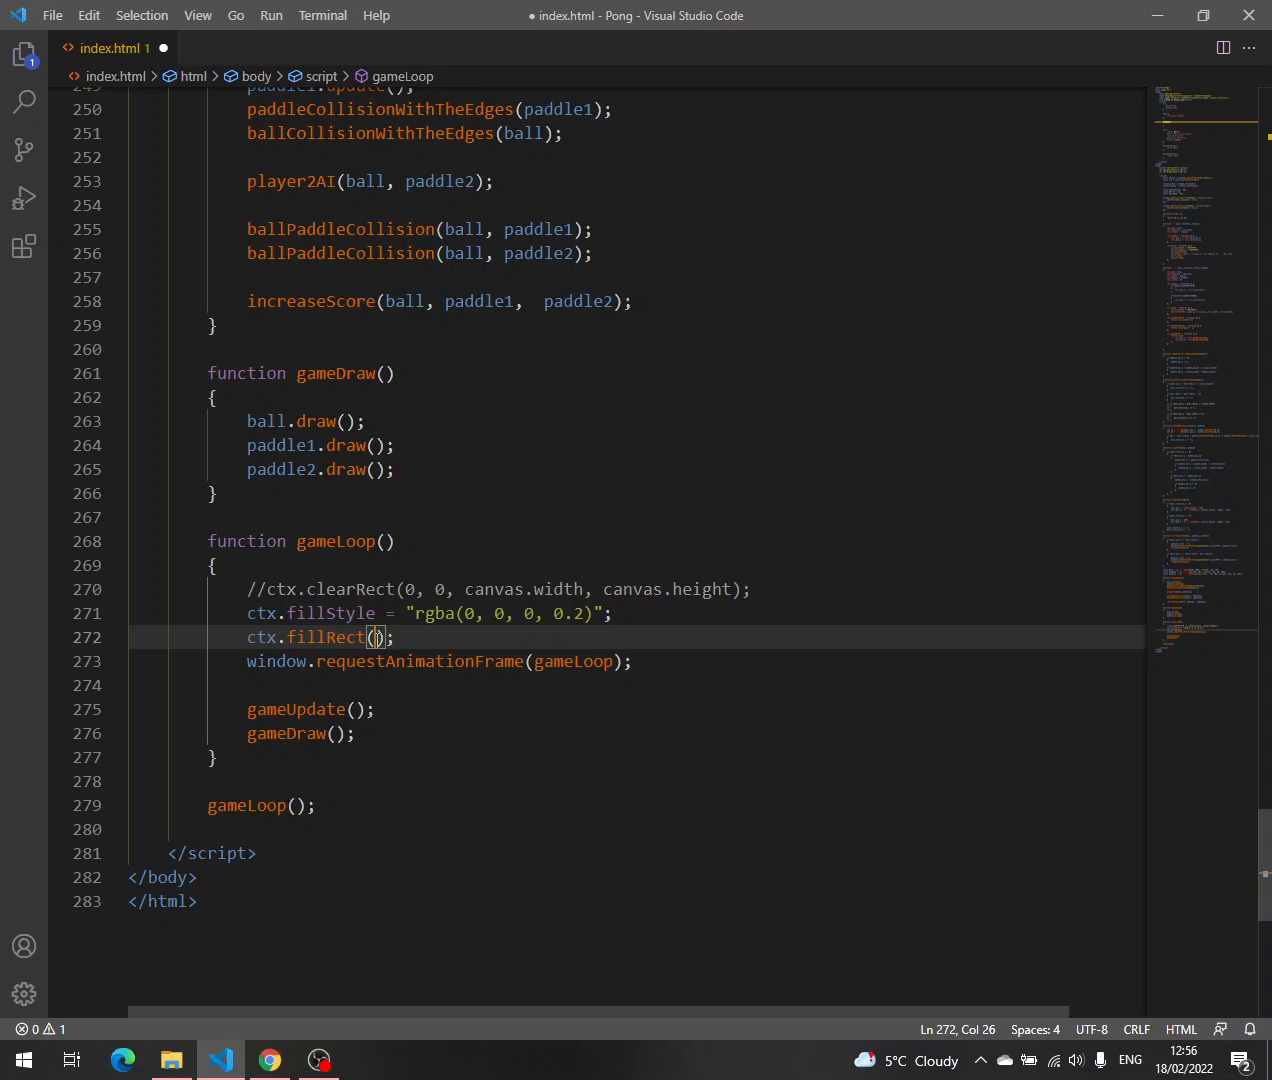
pyautogui.write('0, 0,')
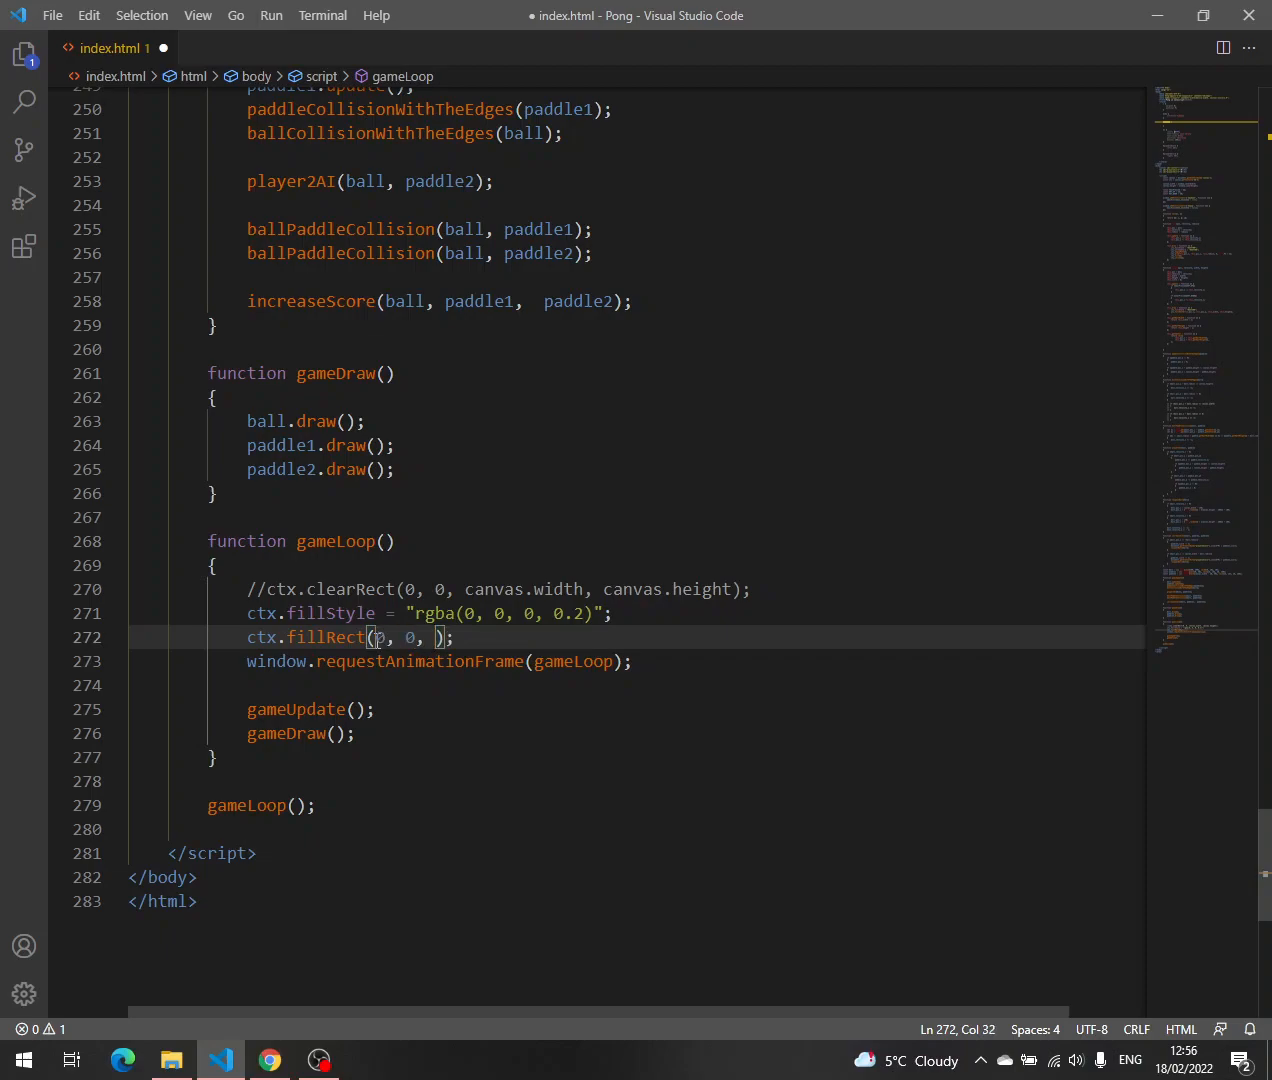
pyautogui.write('canvas.')
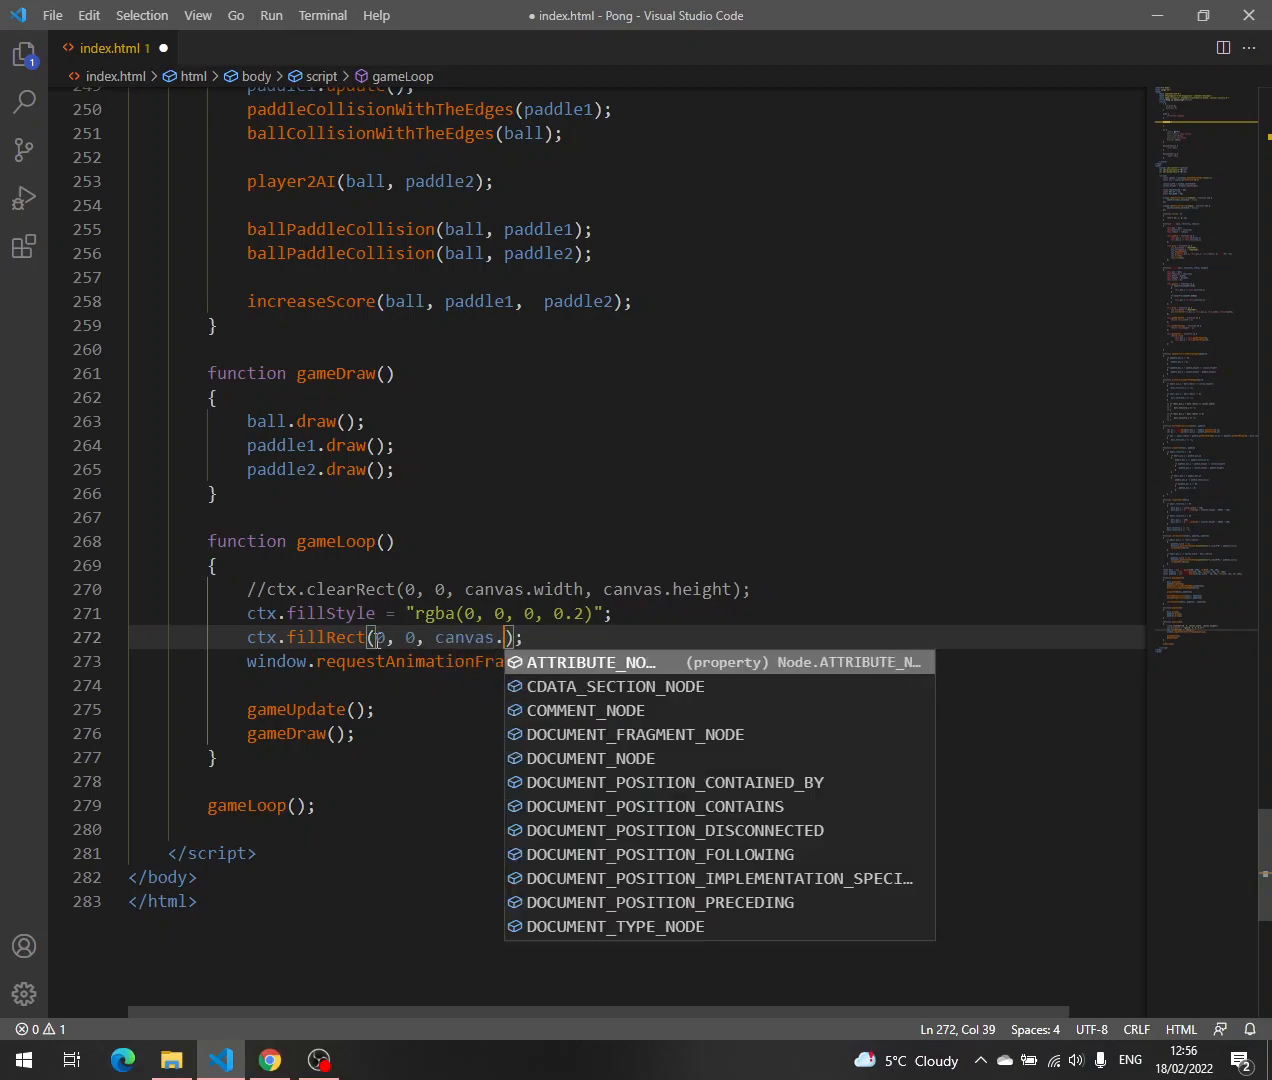
pyautogui.write('width, canvas')
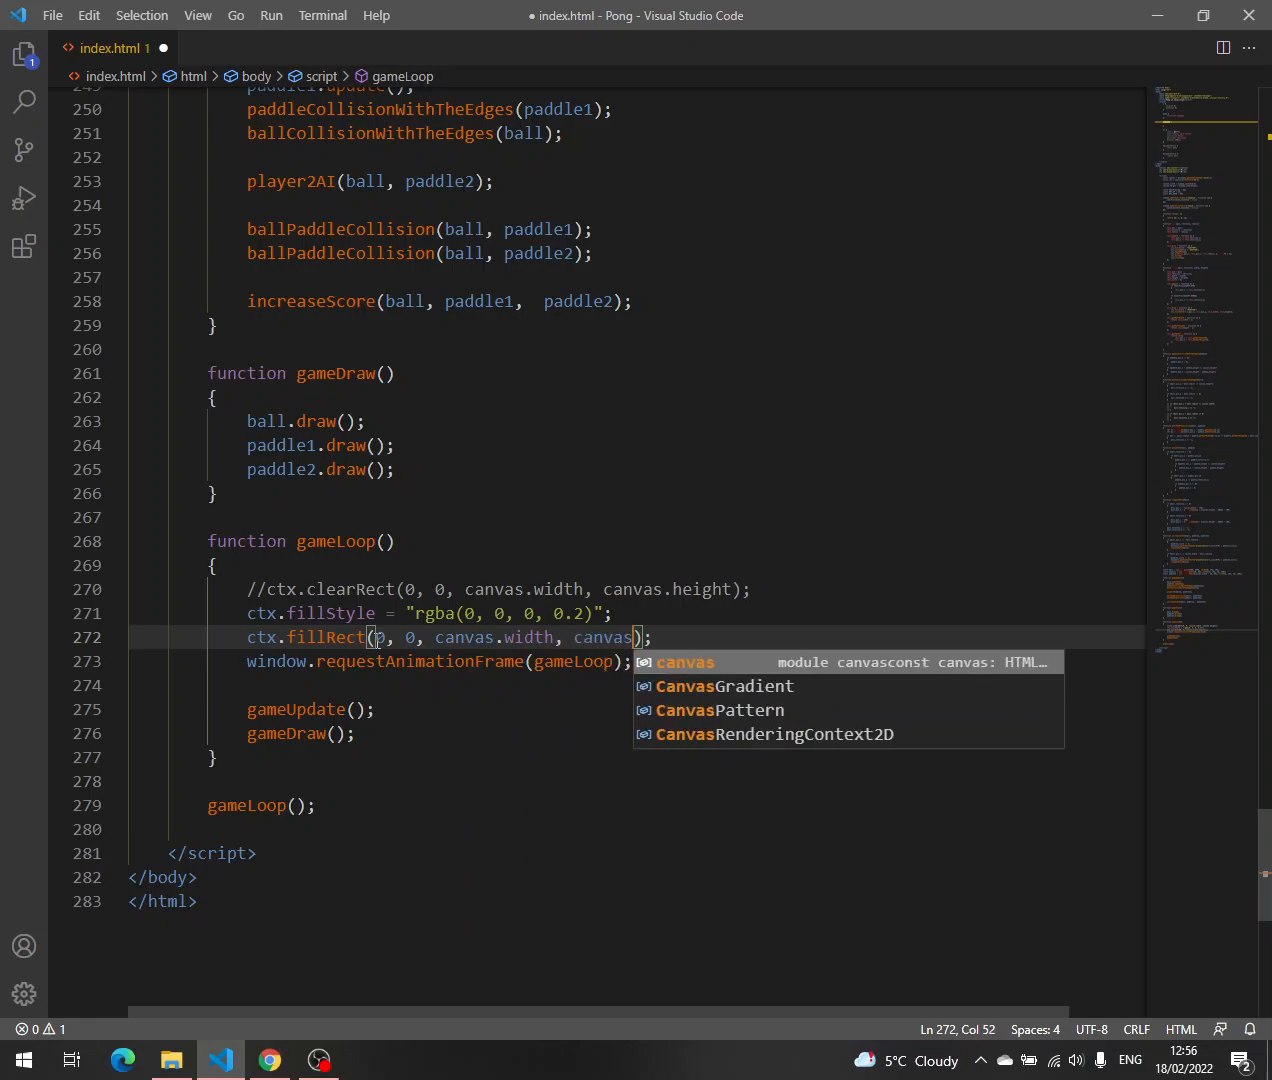
pyautogui.write('.height')
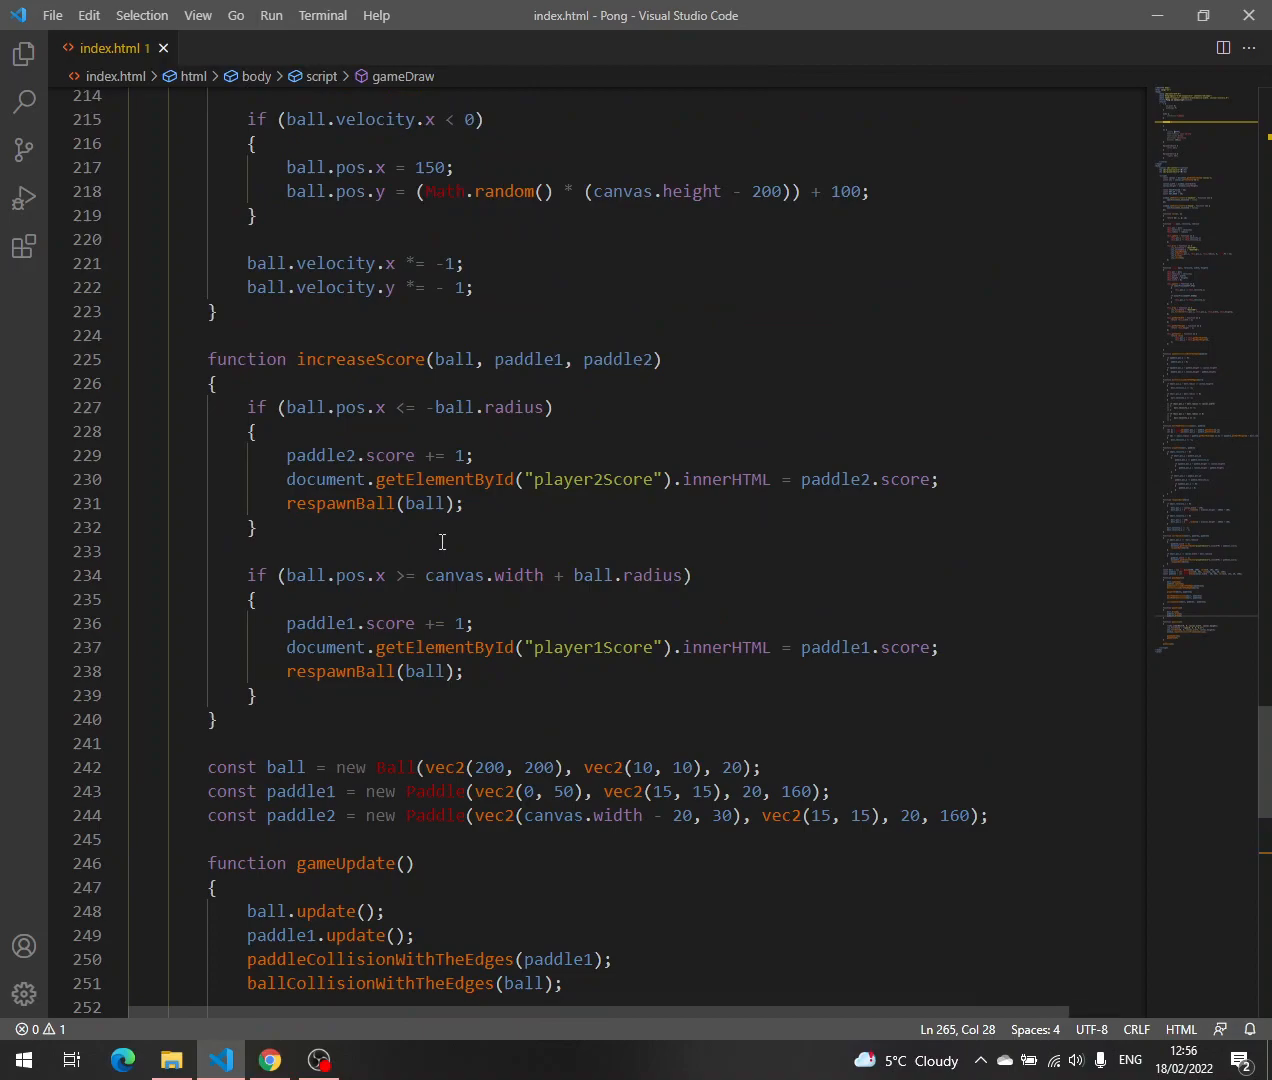
pyautogui.scroll(3)
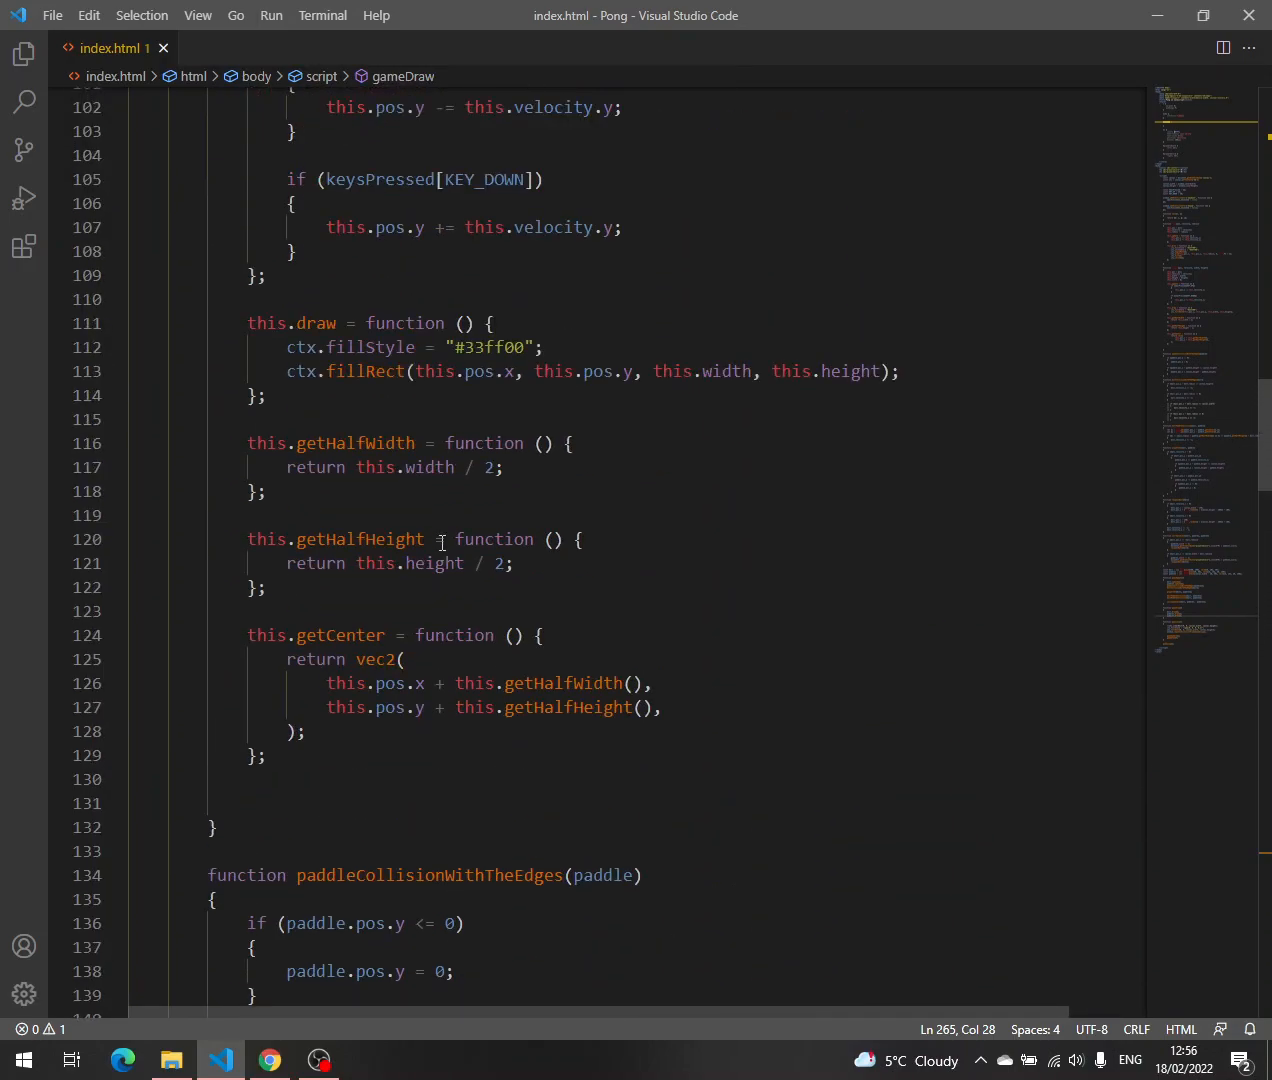
pyautogui.scroll(3)
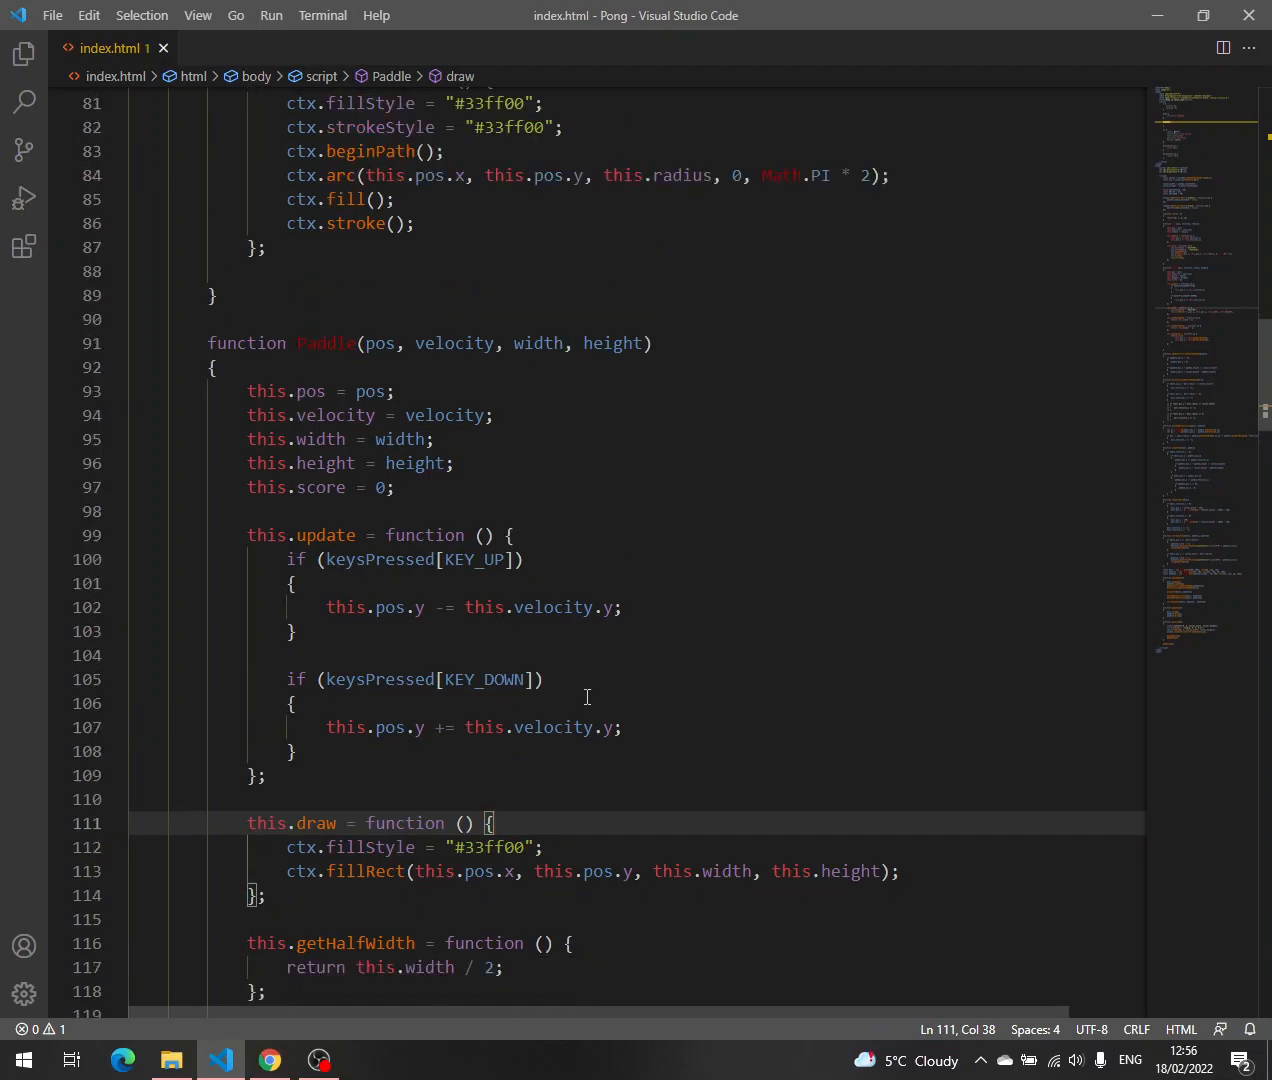
pyautogui.scroll(-3)
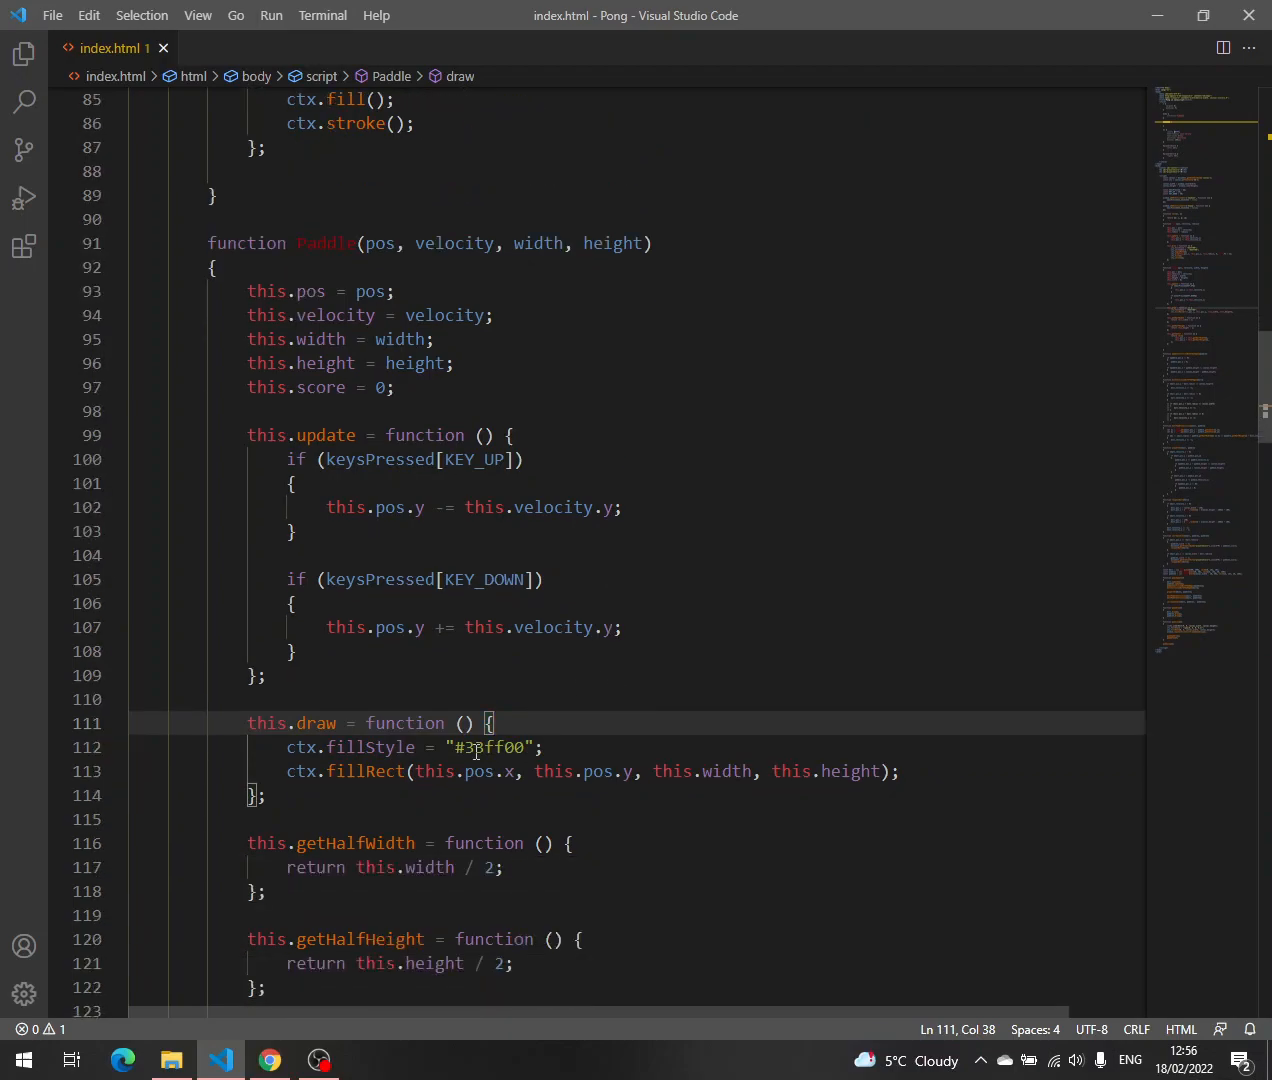